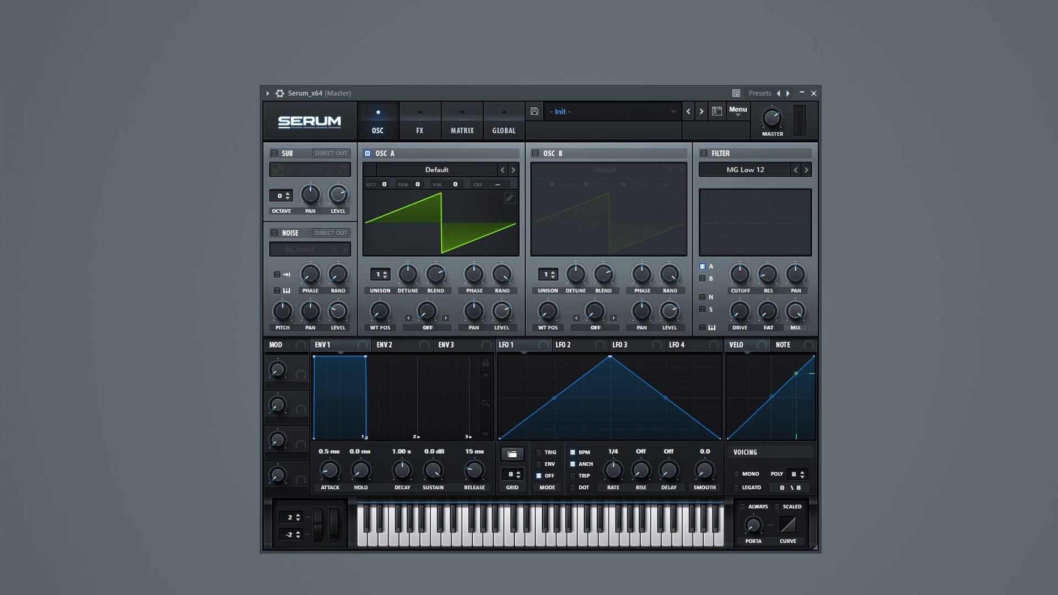
mouse_move(547, 349)
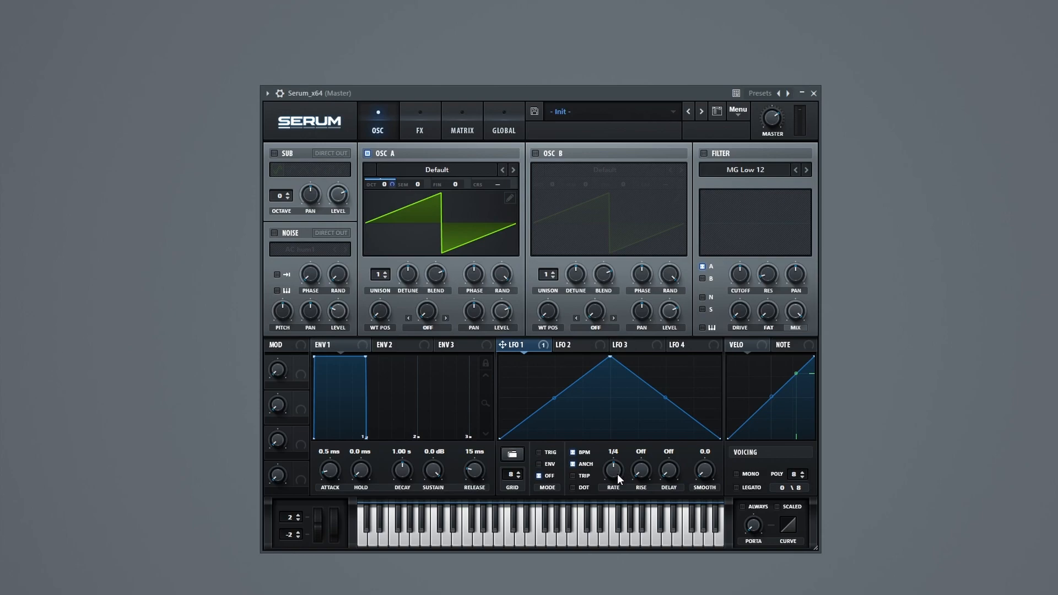
mouse_move(616, 476)
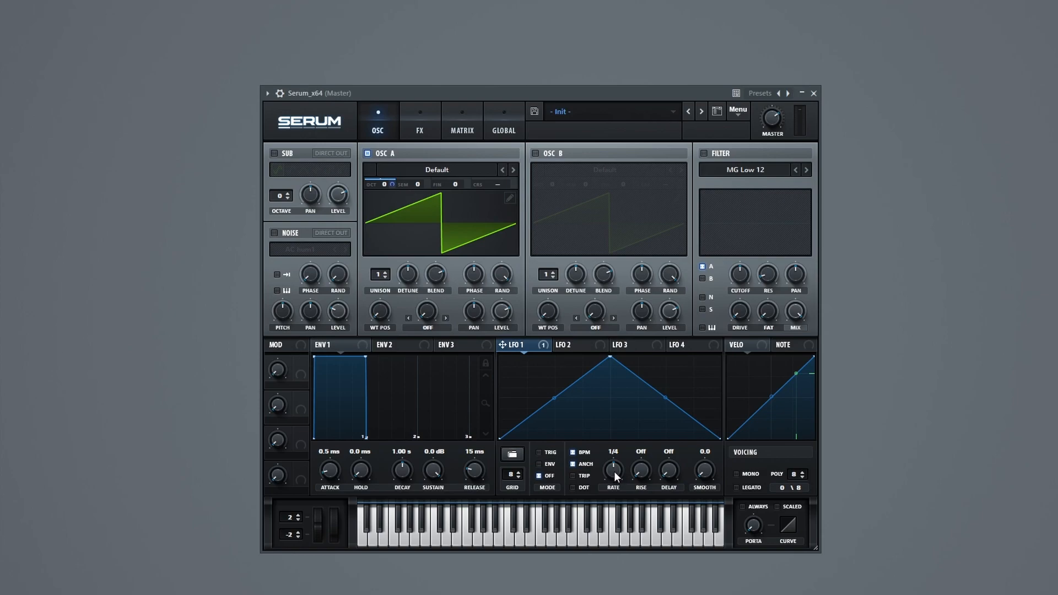
- Drag the LFO 1 rate down to 'bar' so it cycles once per bar
left_click_drag(612, 467, 612, 459)
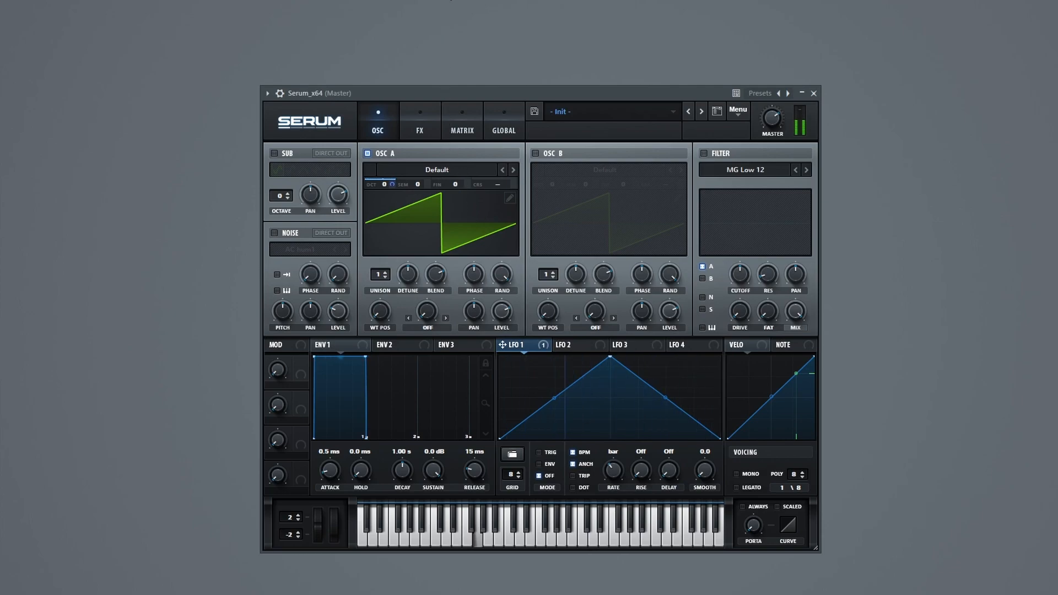
- Reshape the LFO 1 curve from a peak into a rounded, flatter arch
left_click_drag(607, 363, 592, 396)
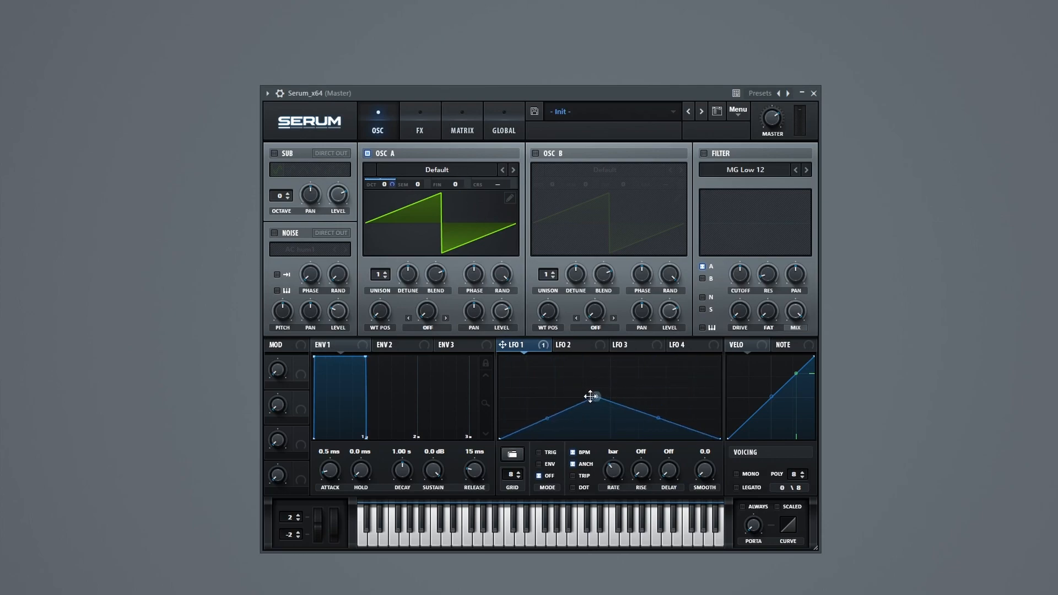
left_click_drag(590, 397, 585, 423)
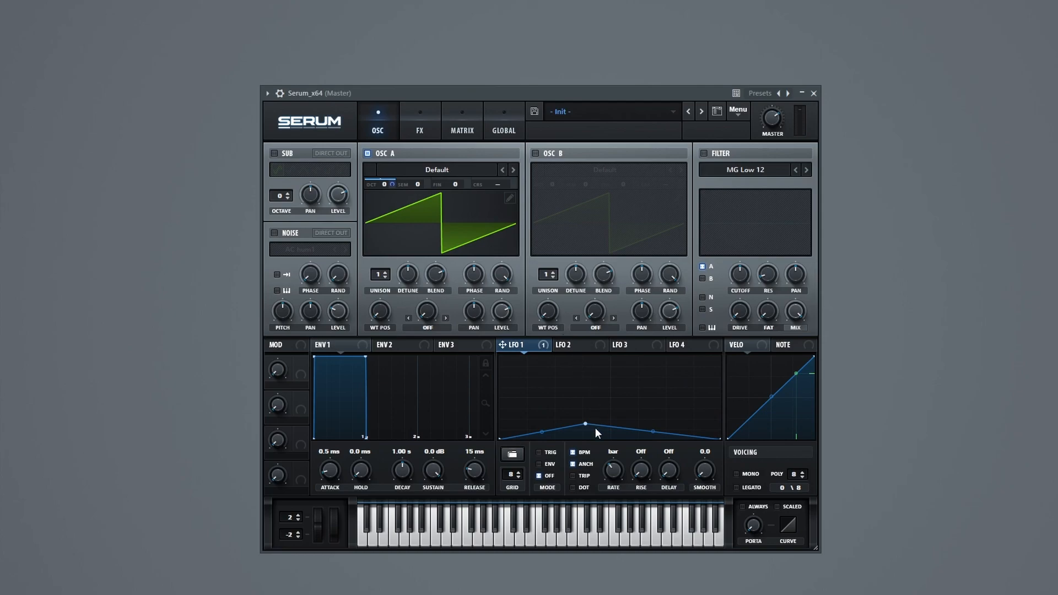
left_click_drag(584, 423, 603, 358)
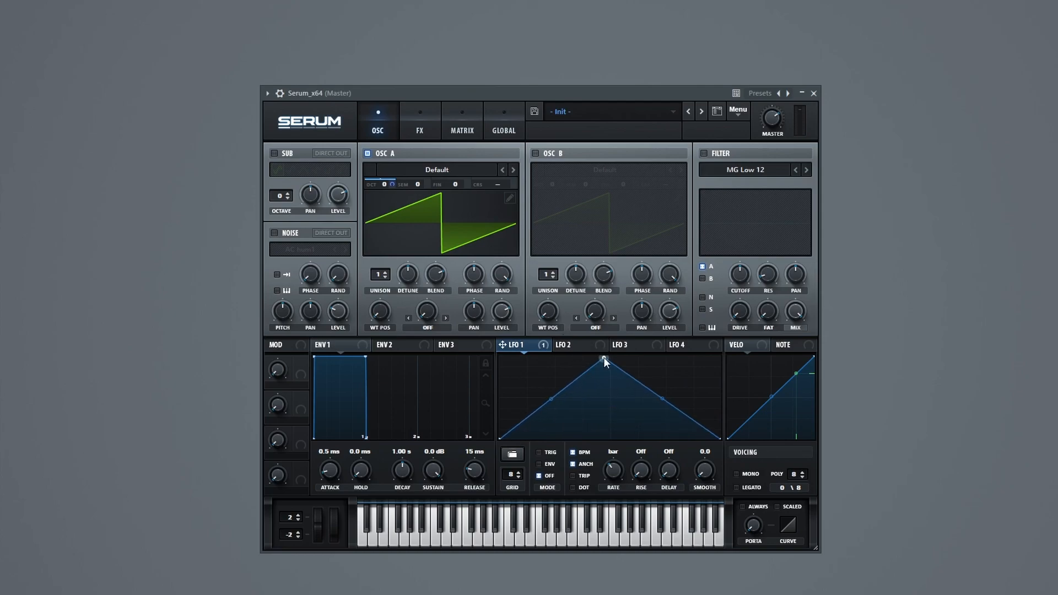
left_click_drag(602, 360, 607, 381)
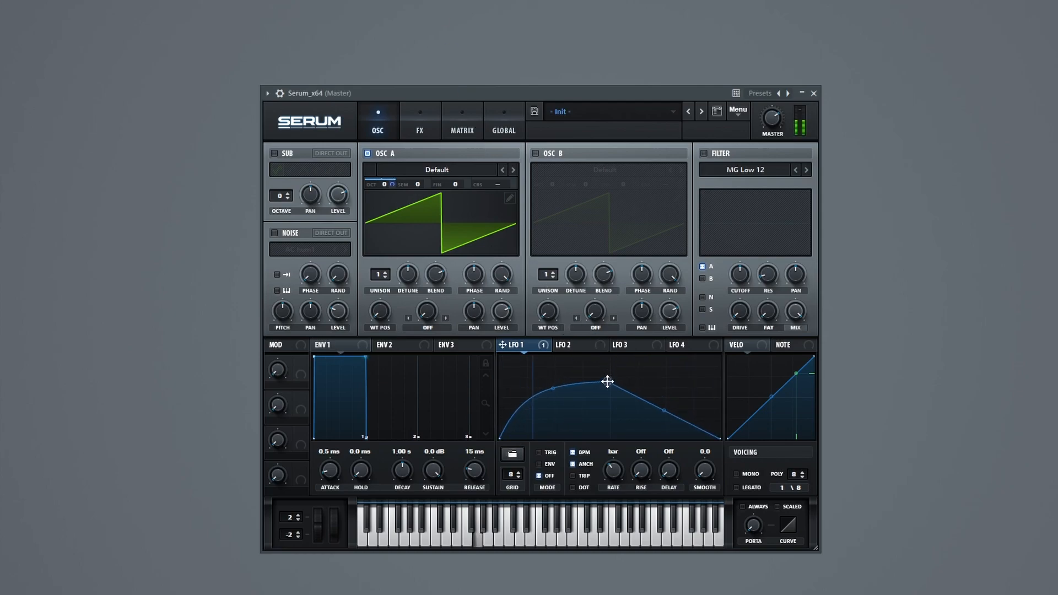
left_click_drag(608, 381, 634, 390)
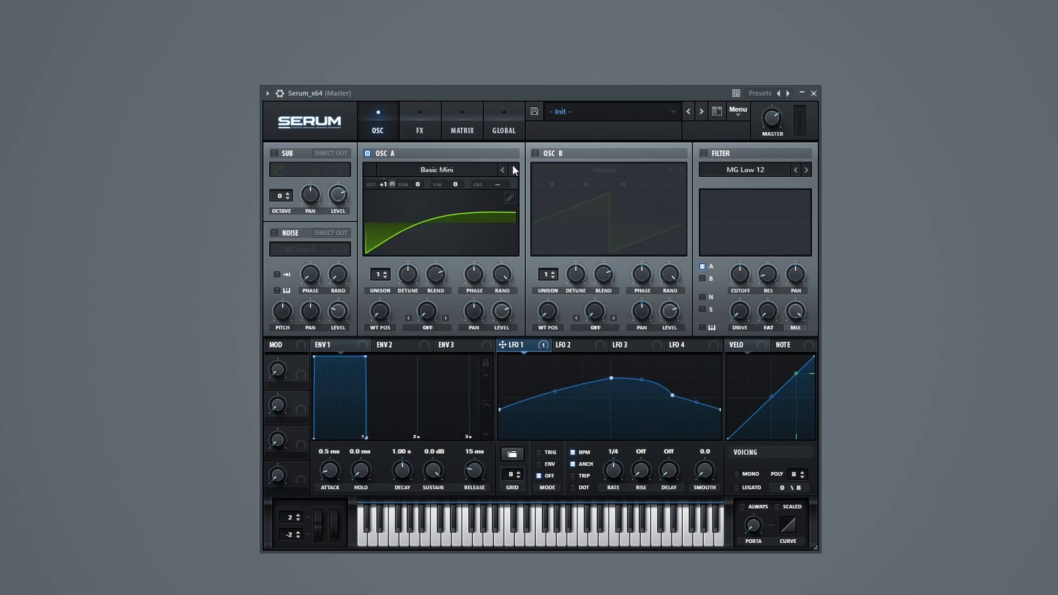
- Step oscillator A's wavetable to CrushWub and set WT position to 58
left_click(512, 169)
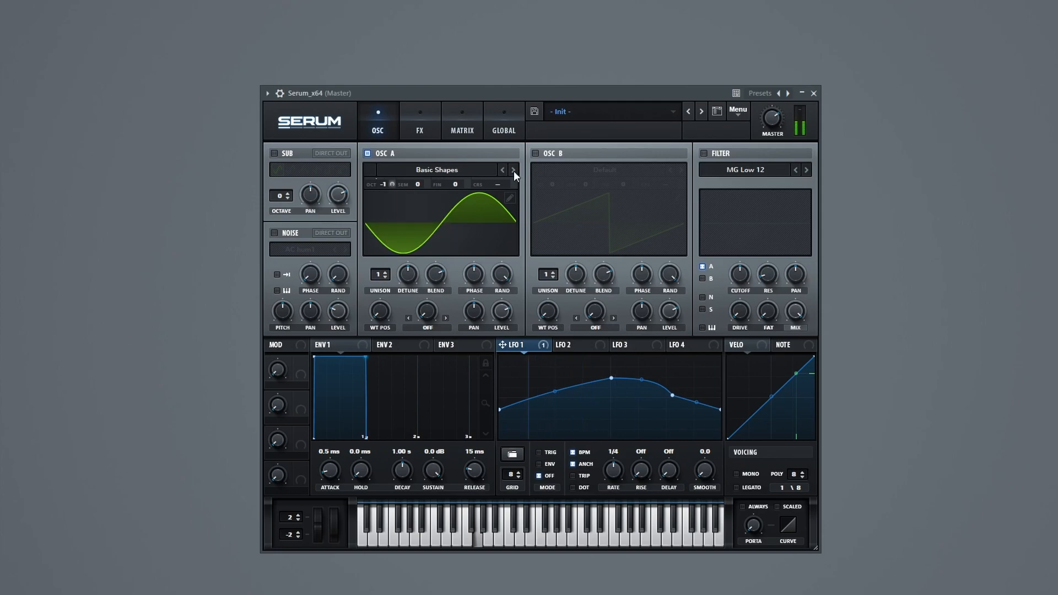
left_click(512, 169)
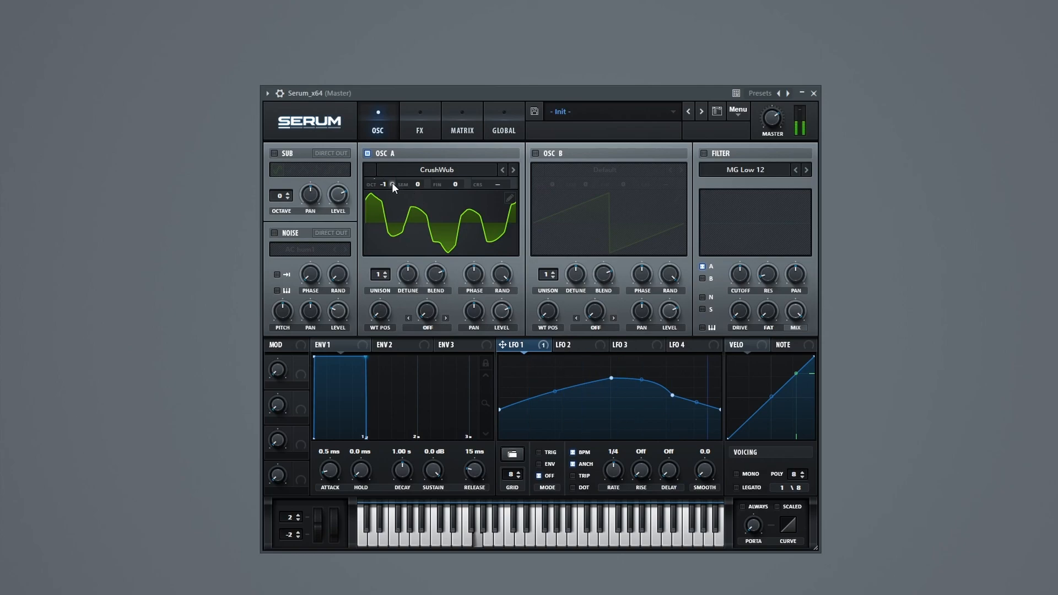
left_click_drag(379, 312, 379, 291)
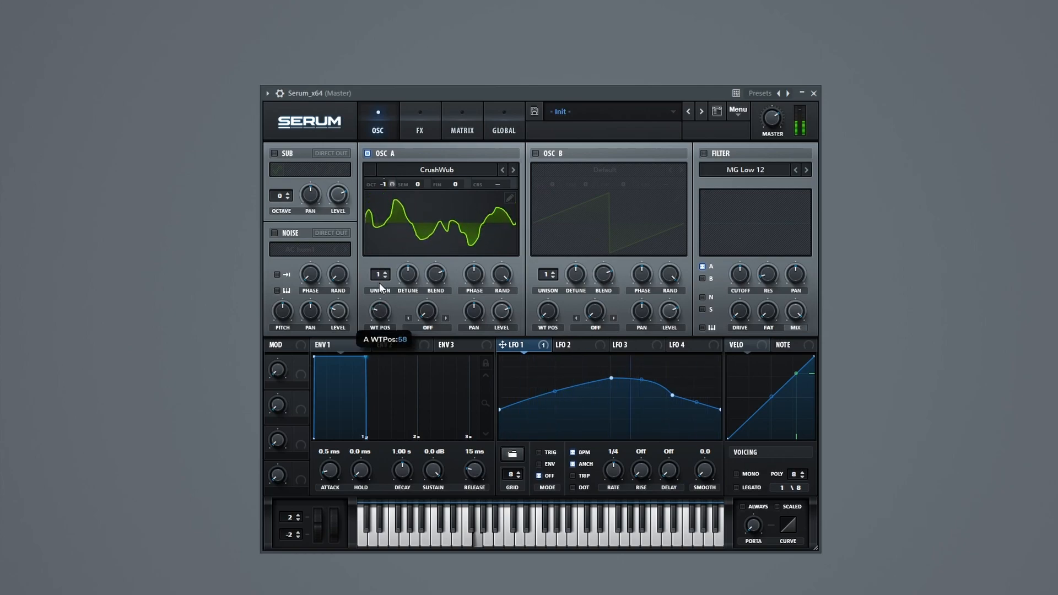
- Turn on the hall reverb in the FX rack
left_click(418, 130)
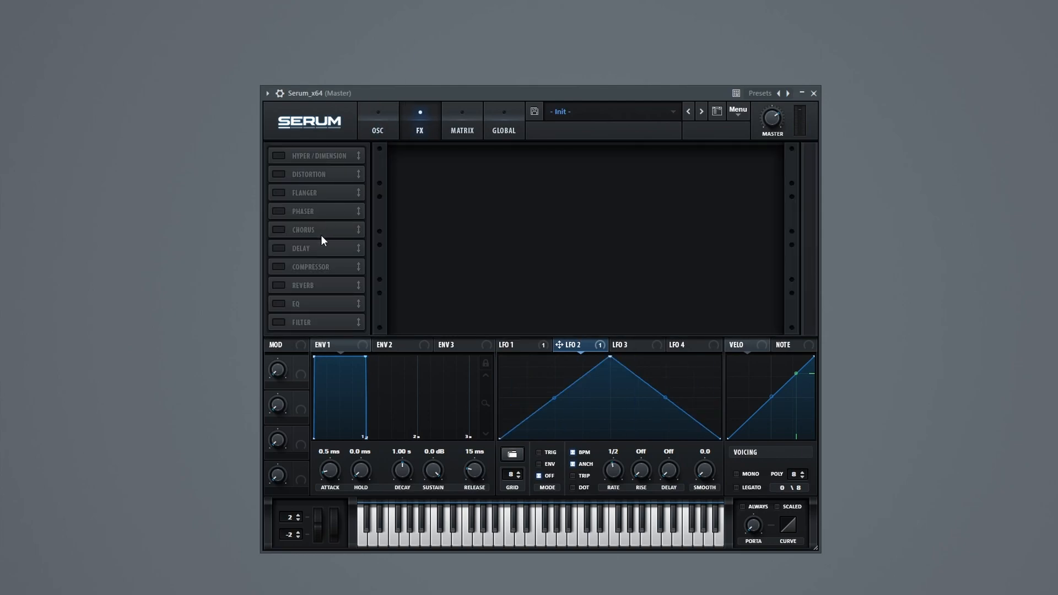
mouse_move(322, 241)
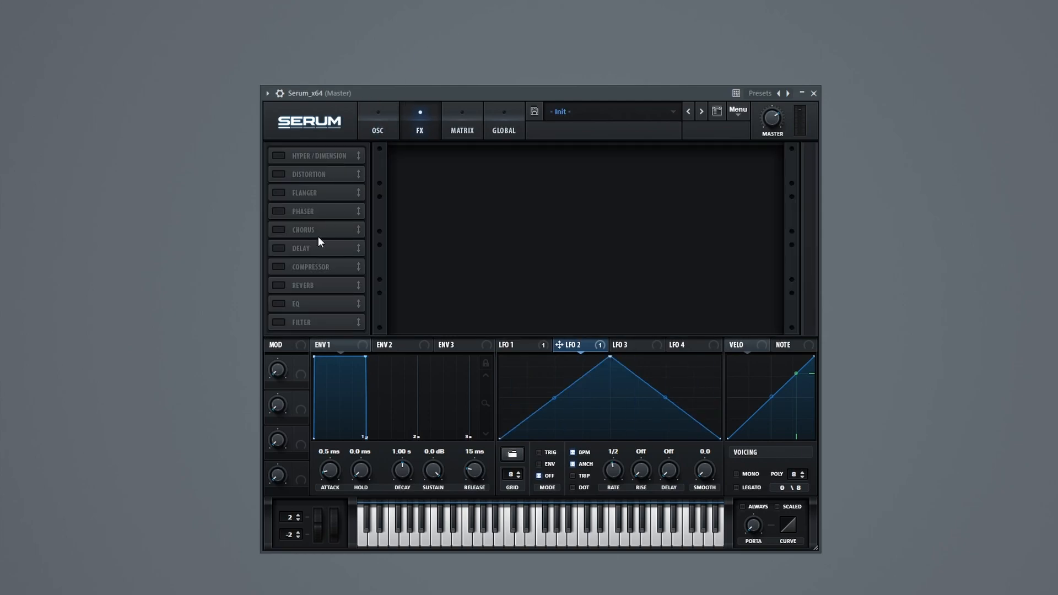
left_click(301, 285)
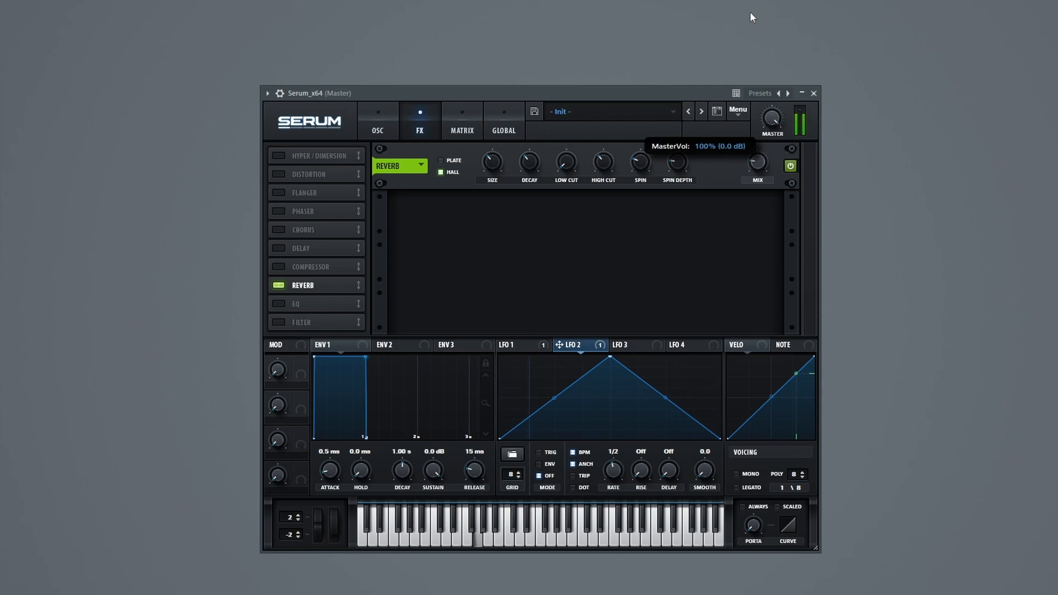
mouse_move(378, 127)
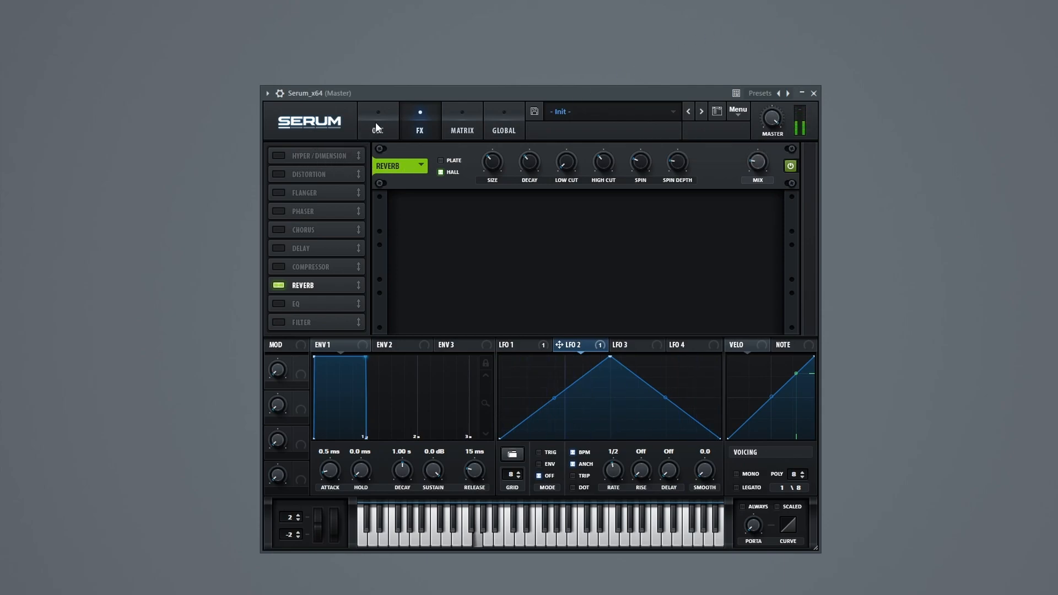
- Enable the sub oscillator on the OSC page
left_click(377, 121)
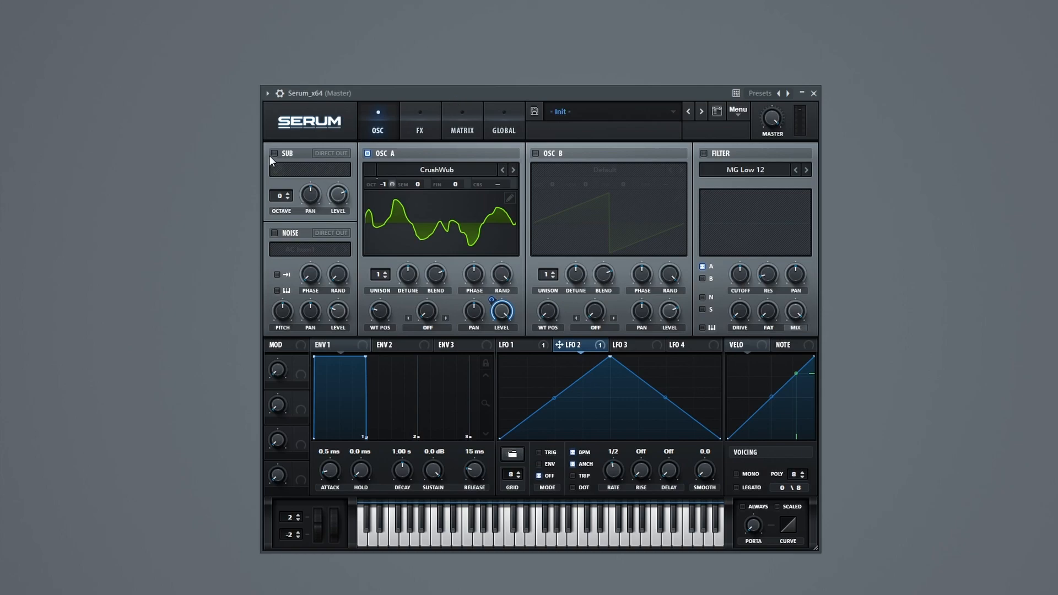
left_click(274, 152)
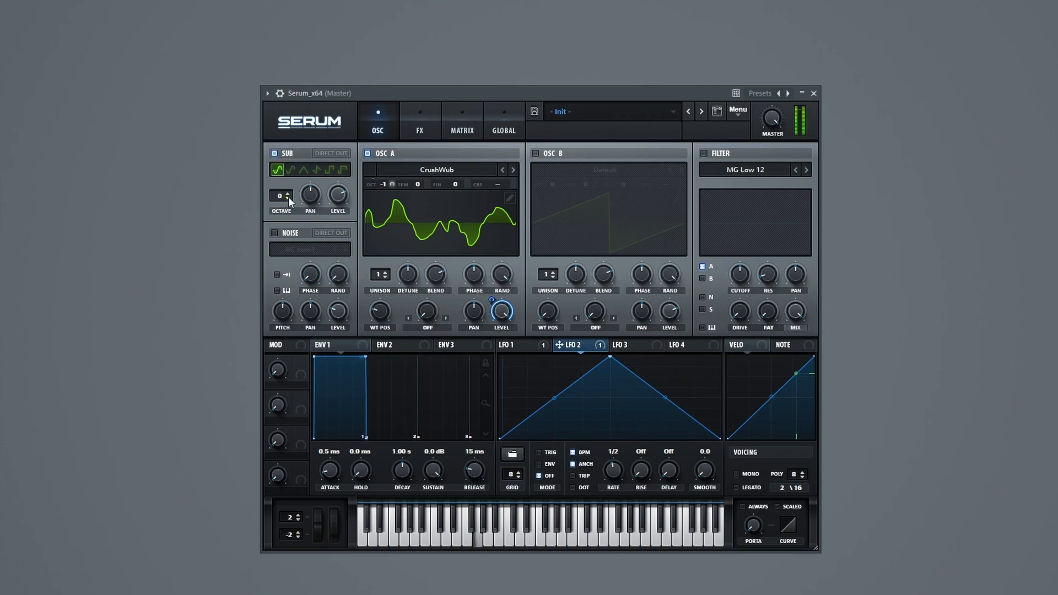